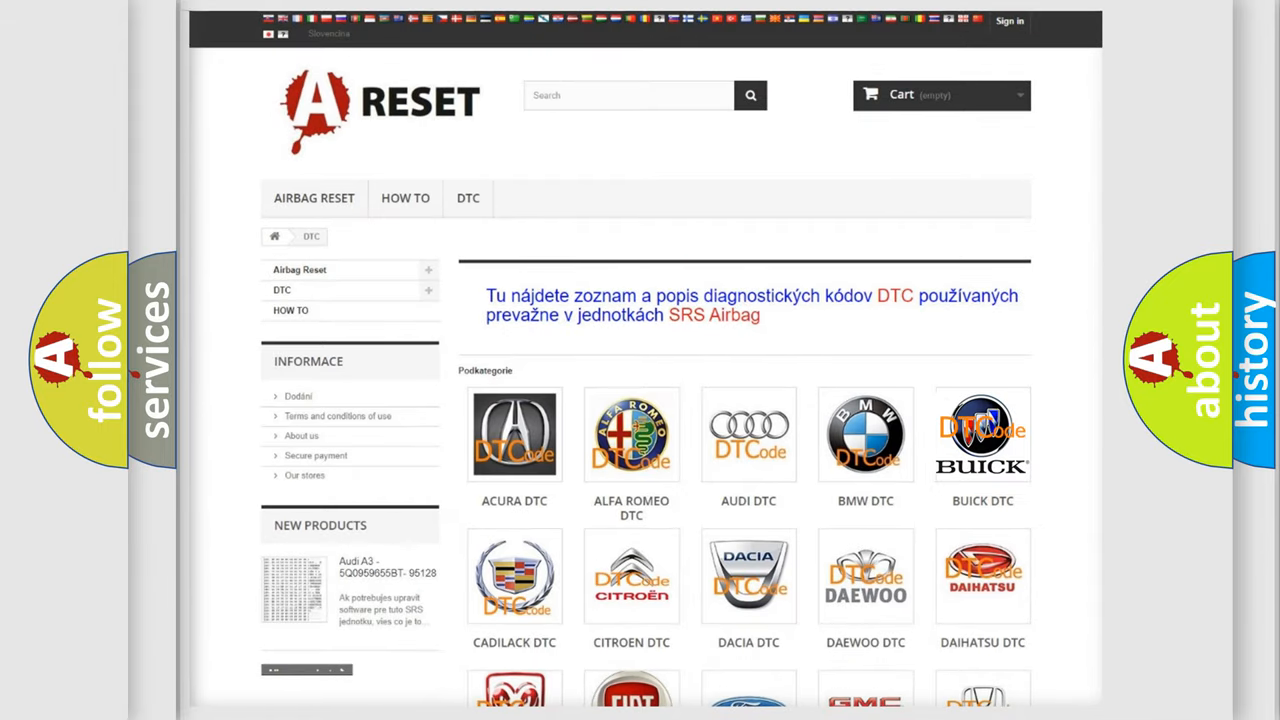
Step: Go to the Buick DTC page and scroll through its airbag diagnostic codes
click(982, 434)
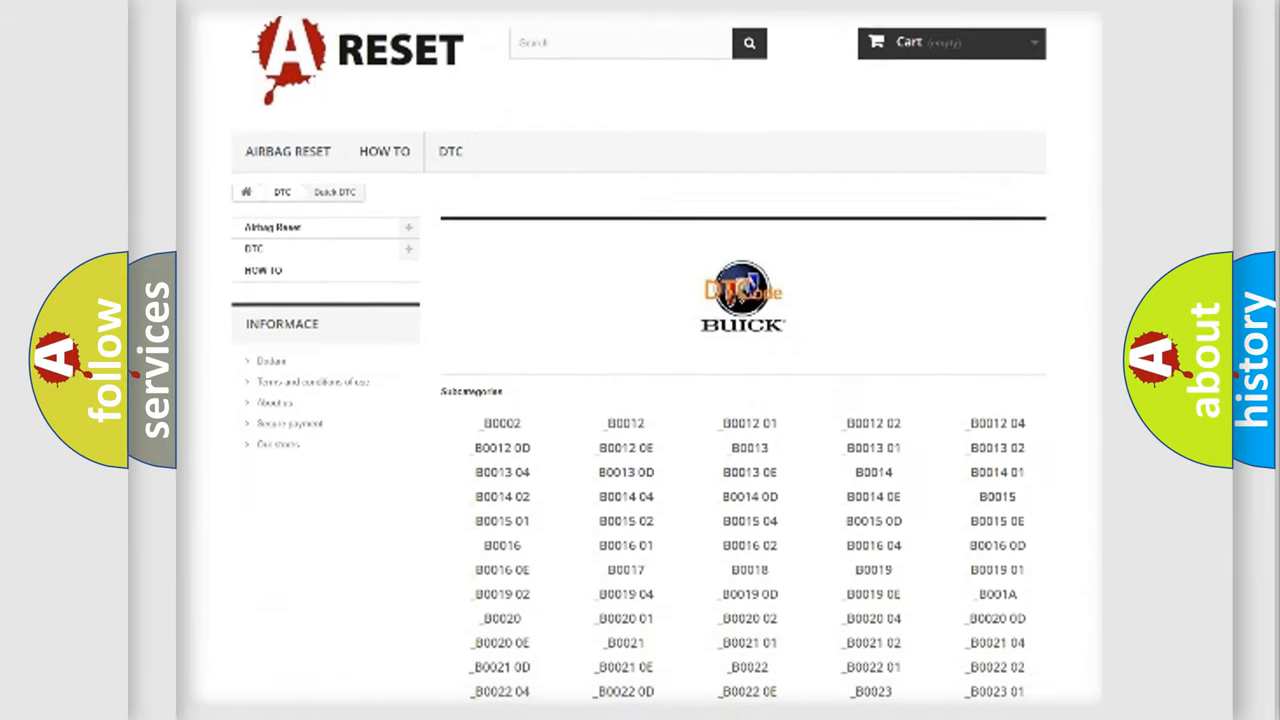
scroll(down, 3)
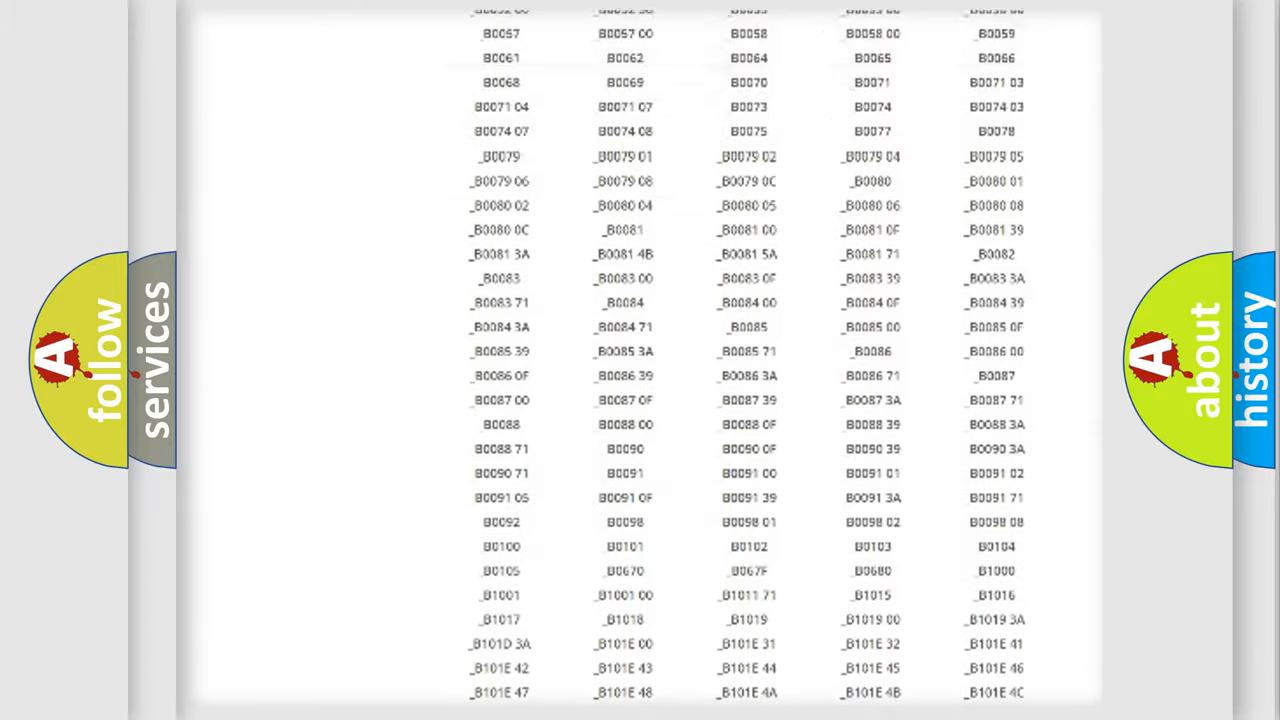